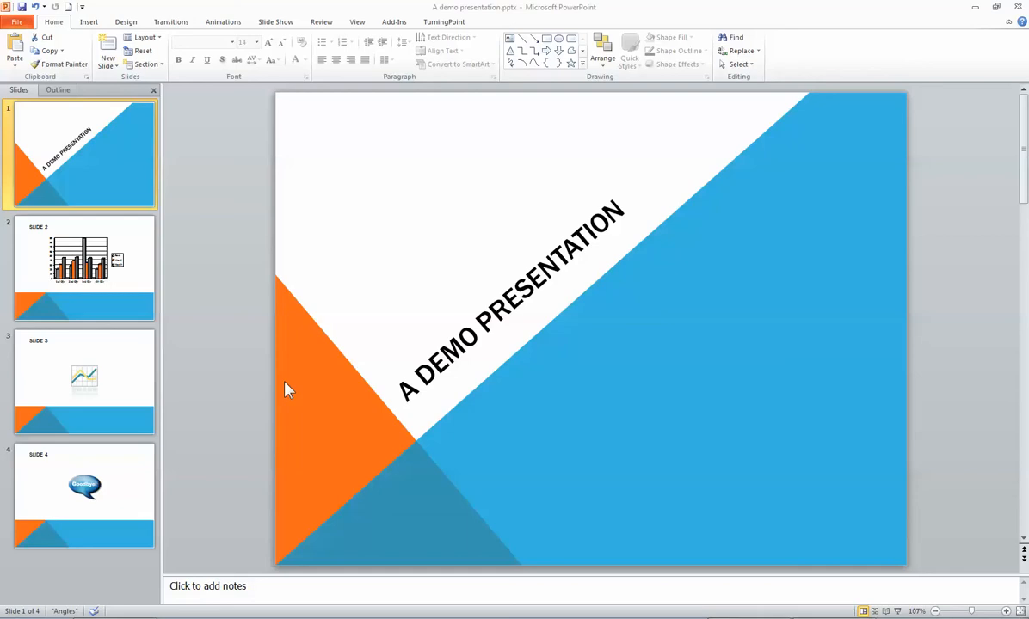
pyautogui.moveTo(300, 335)
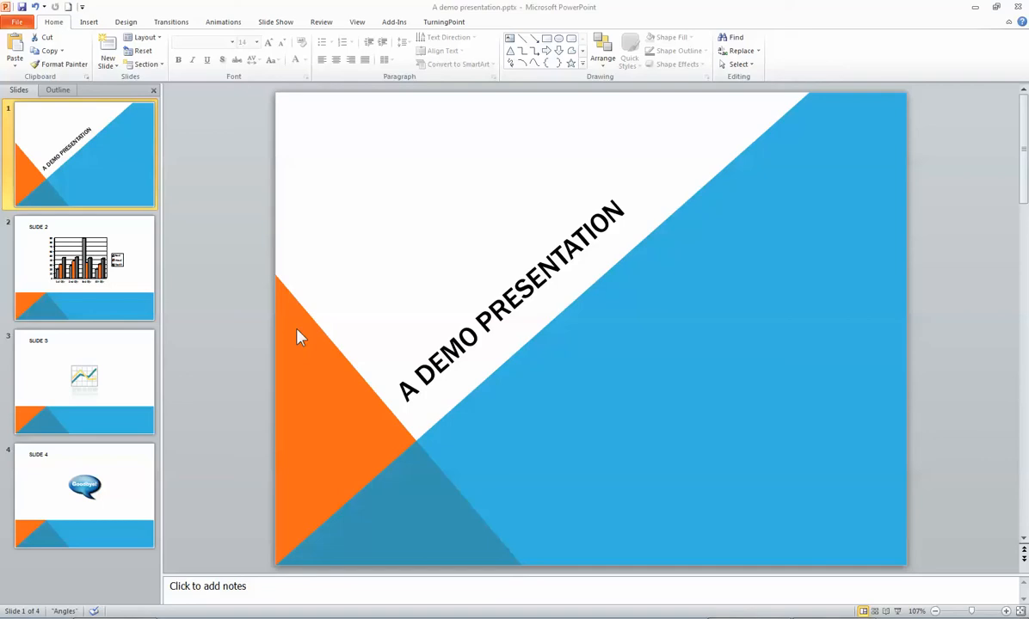
pyautogui.moveTo(346, 335)
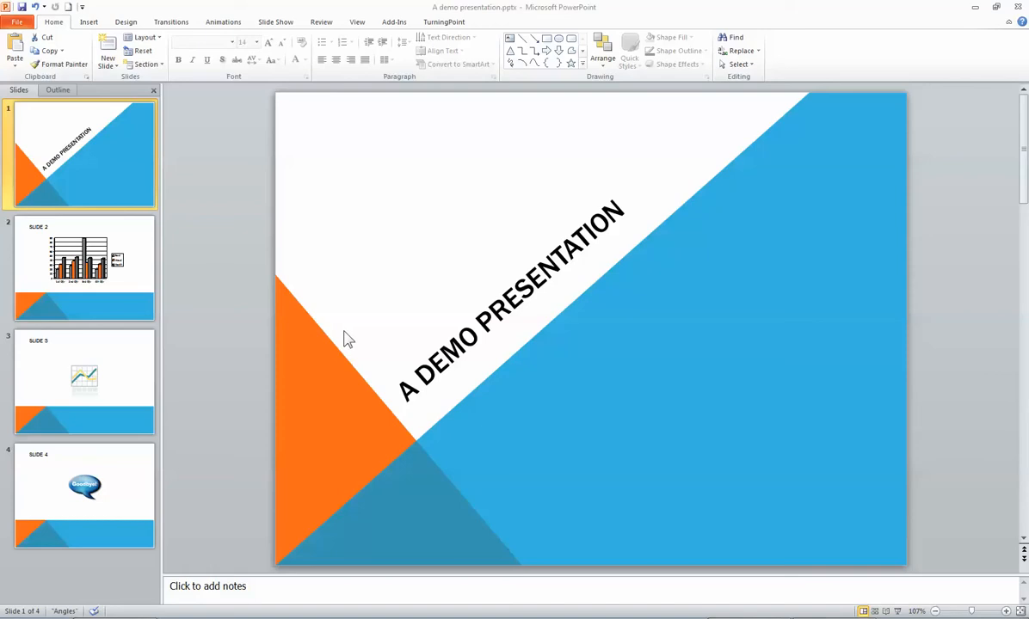
pyautogui.moveTo(335, 345)
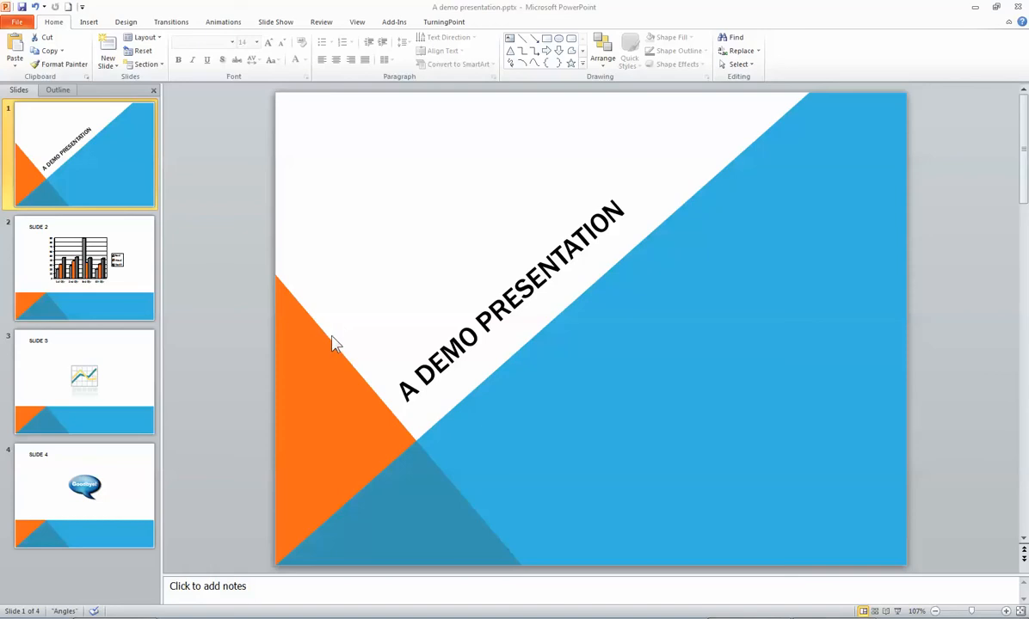
pyautogui.moveTo(341, 342)
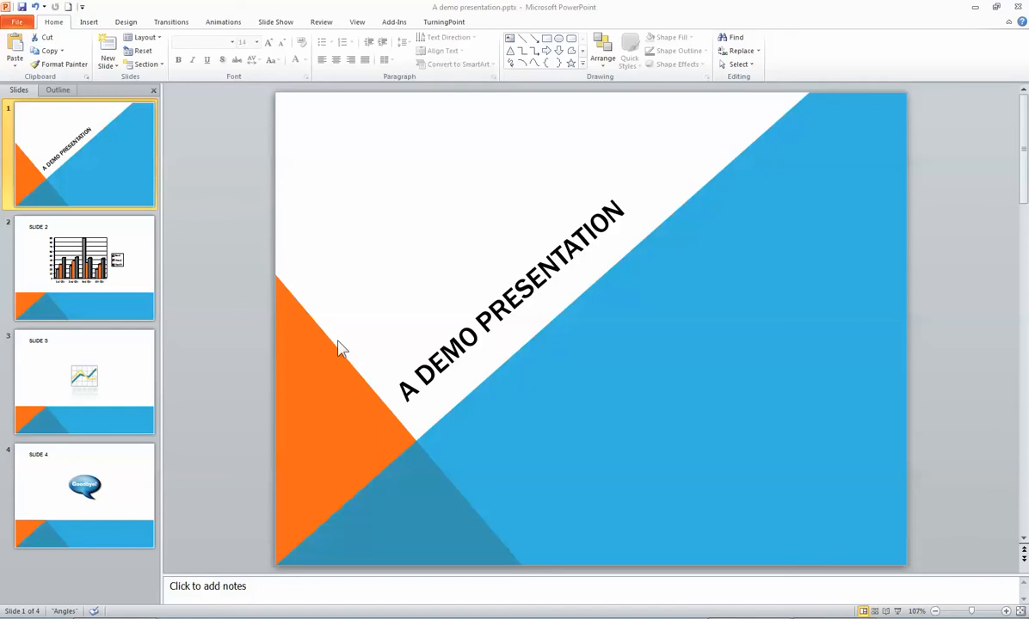
pyautogui.moveTo(340, 343)
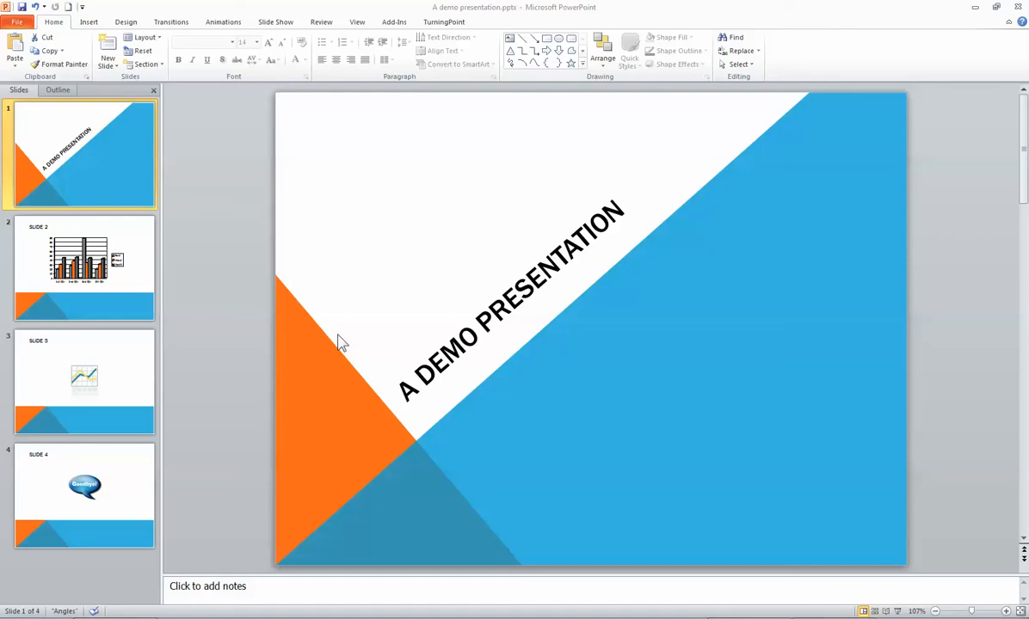
pyautogui.moveTo(165, 194)
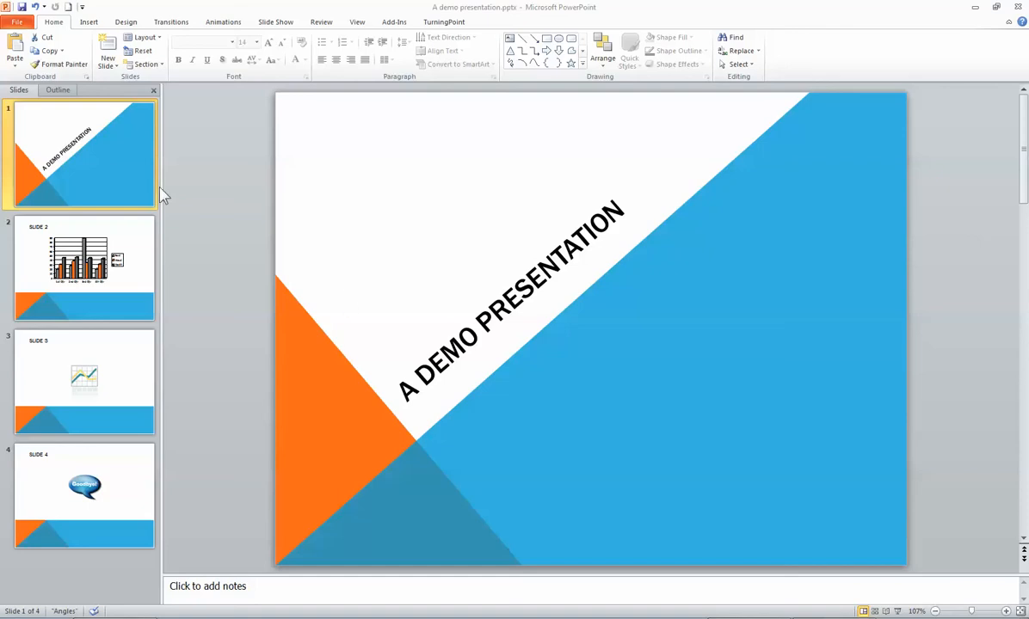
pyautogui.moveTo(242, 385)
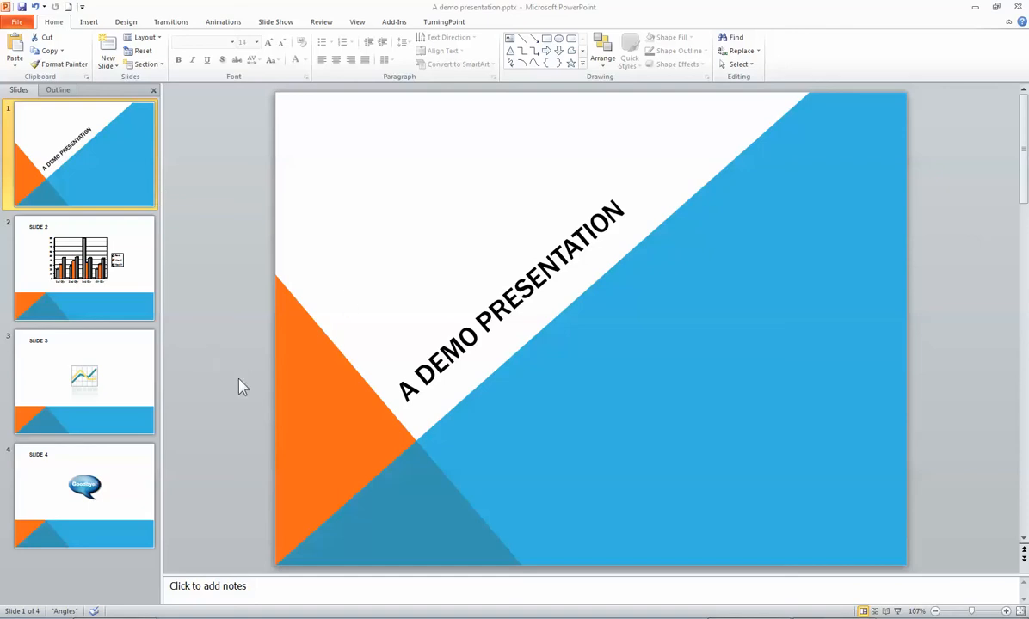
pyautogui.moveTo(172, 203)
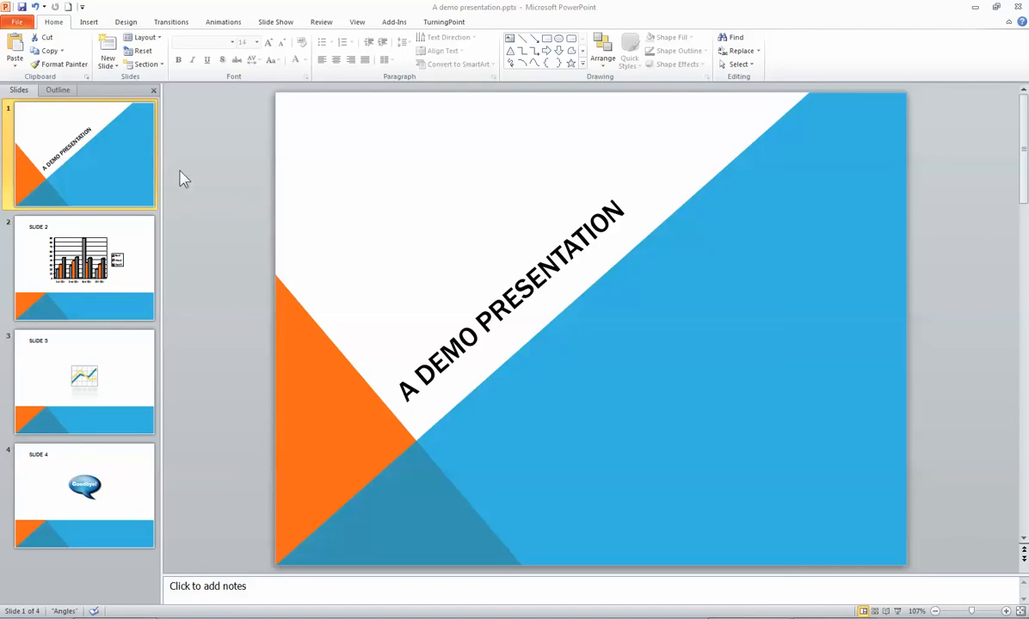
pyautogui.moveTo(146, 262)
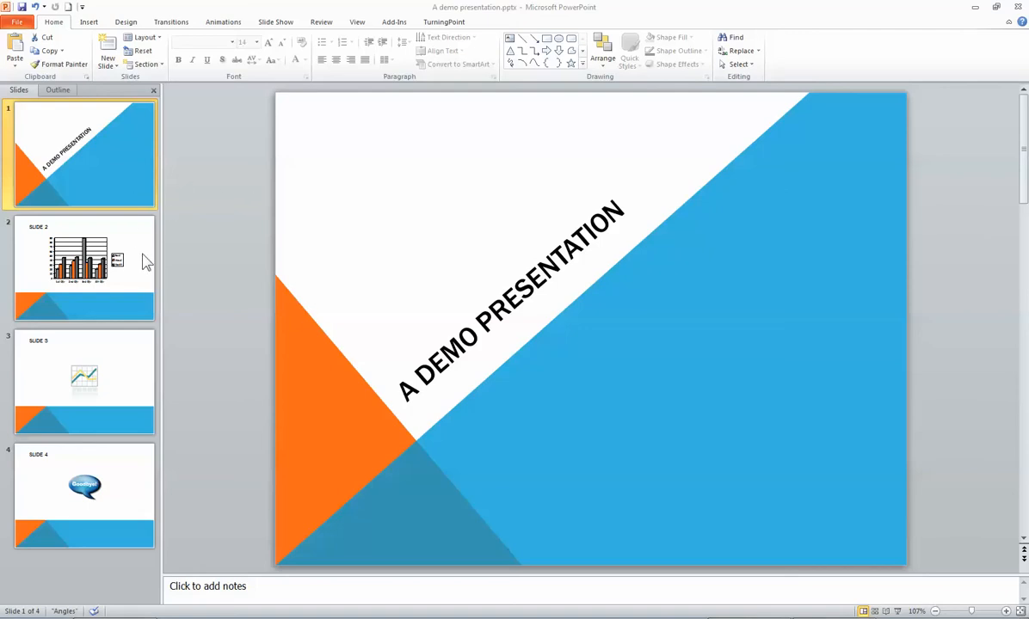
pyautogui.moveTo(83, 134)
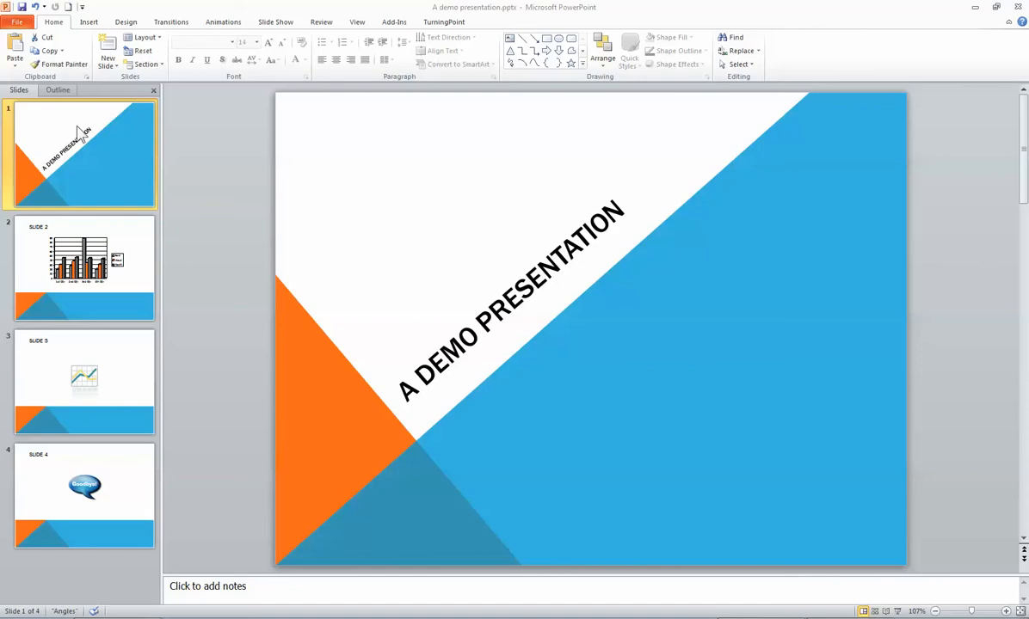
pyautogui.moveTo(179, 186)
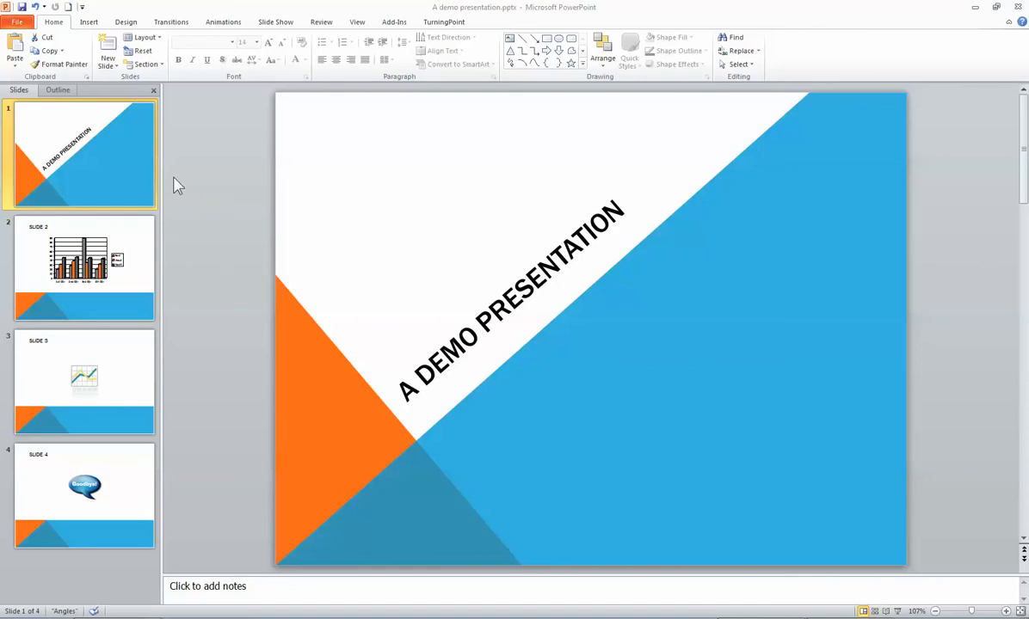
pyautogui.moveTo(199, 188)
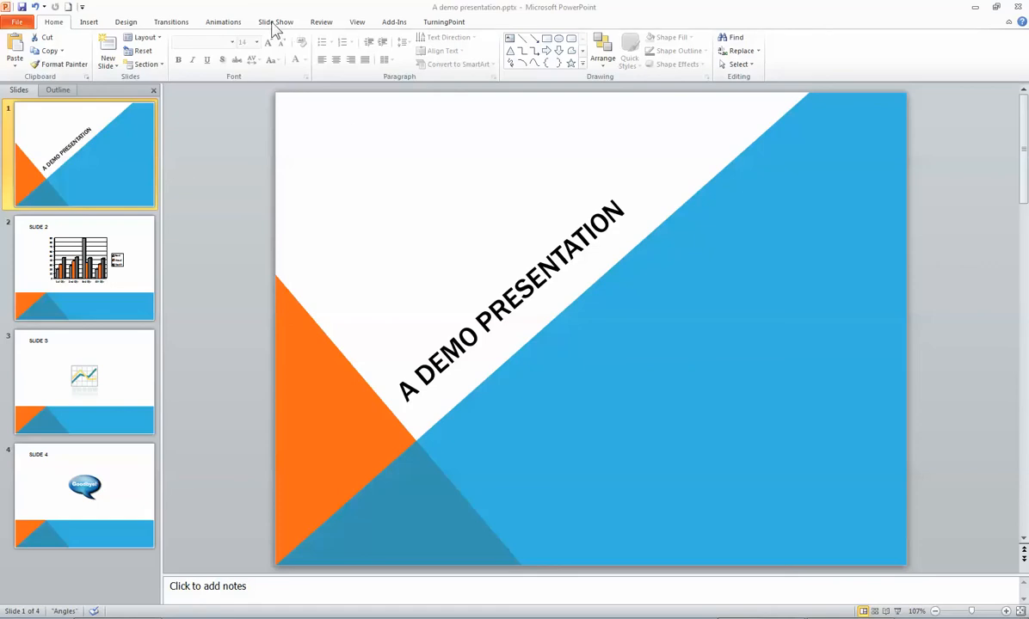
# - Begin recording the show from the first slide with timings and narration both kept on
pyautogui.click(275, 21)
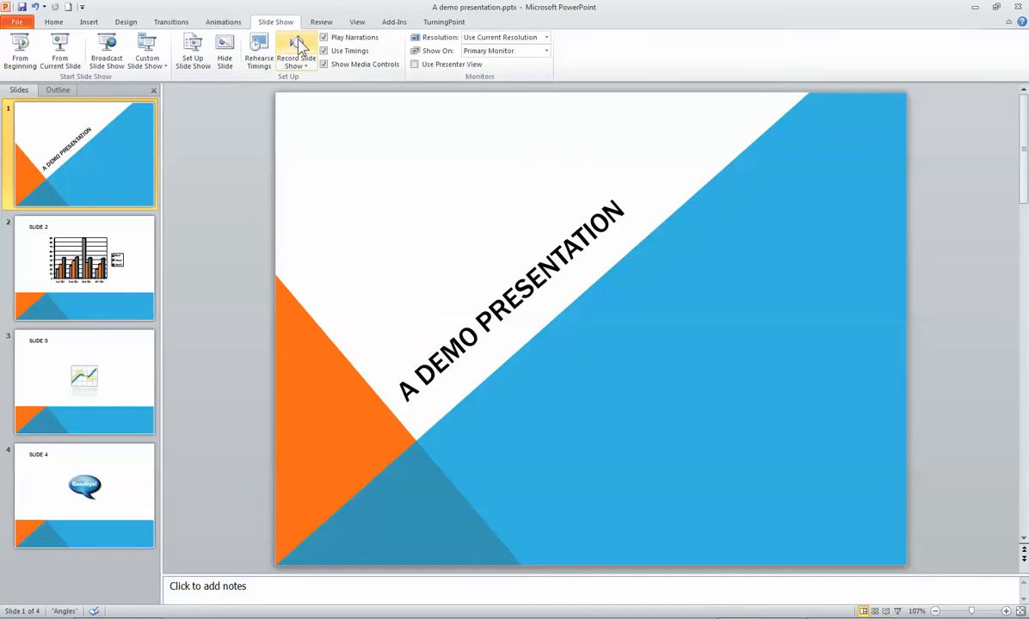
pyautogui.moveTo(295, 53)
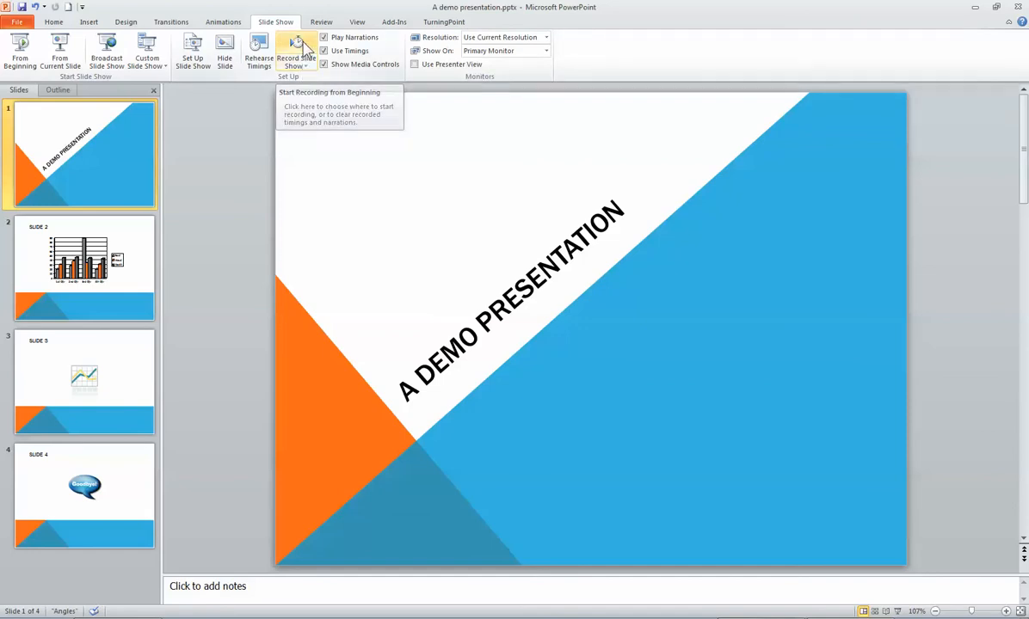
pyautogui.click(294, 48)
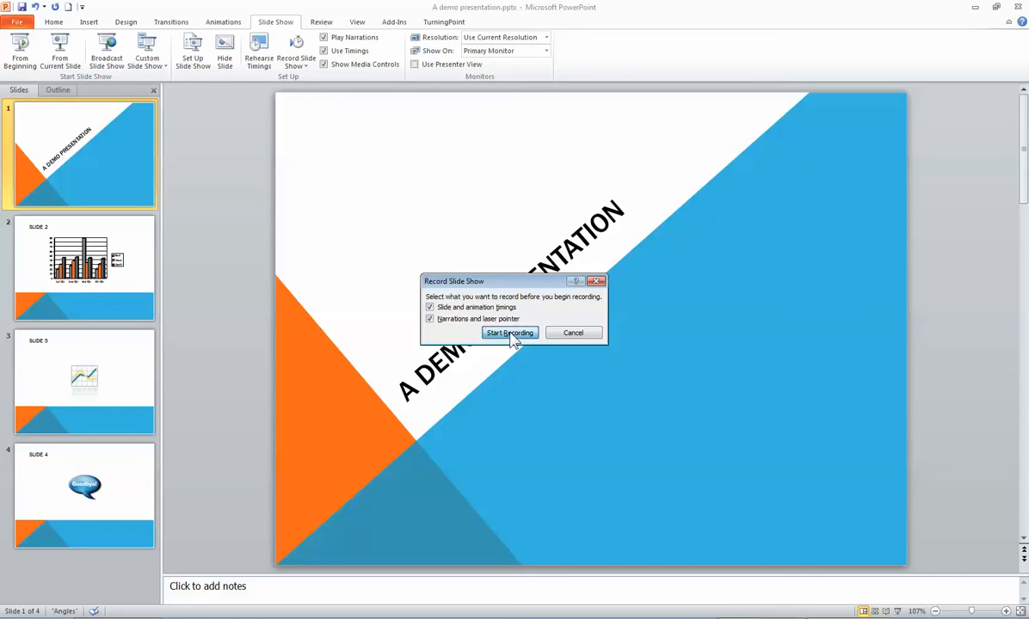
pyautogui.click(510, 334)
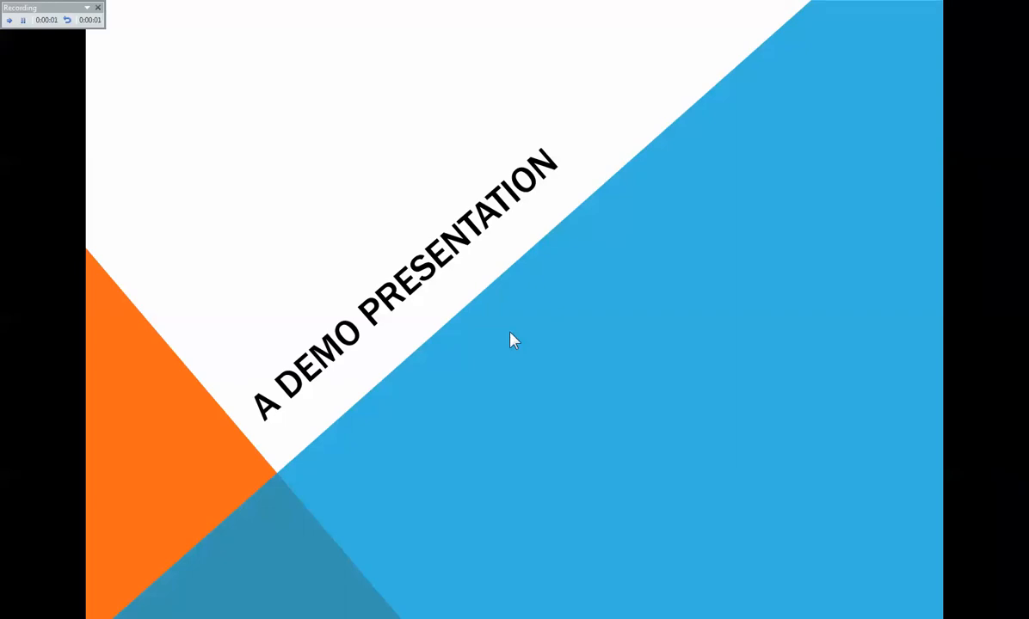
pyautogui.moveTo(358, 259)
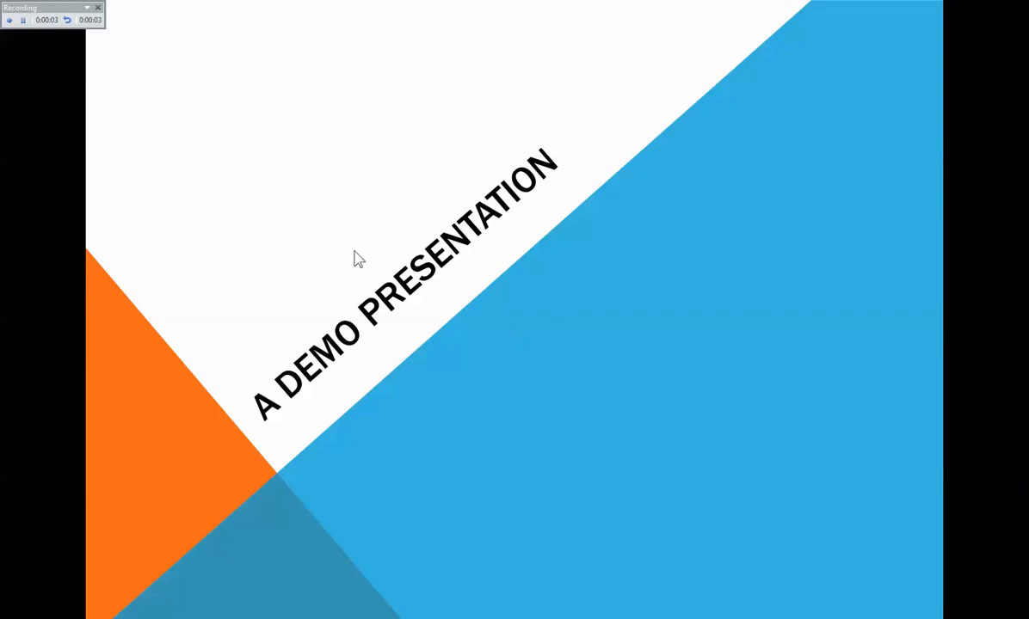
pyautogui.moveTo(345, 190)
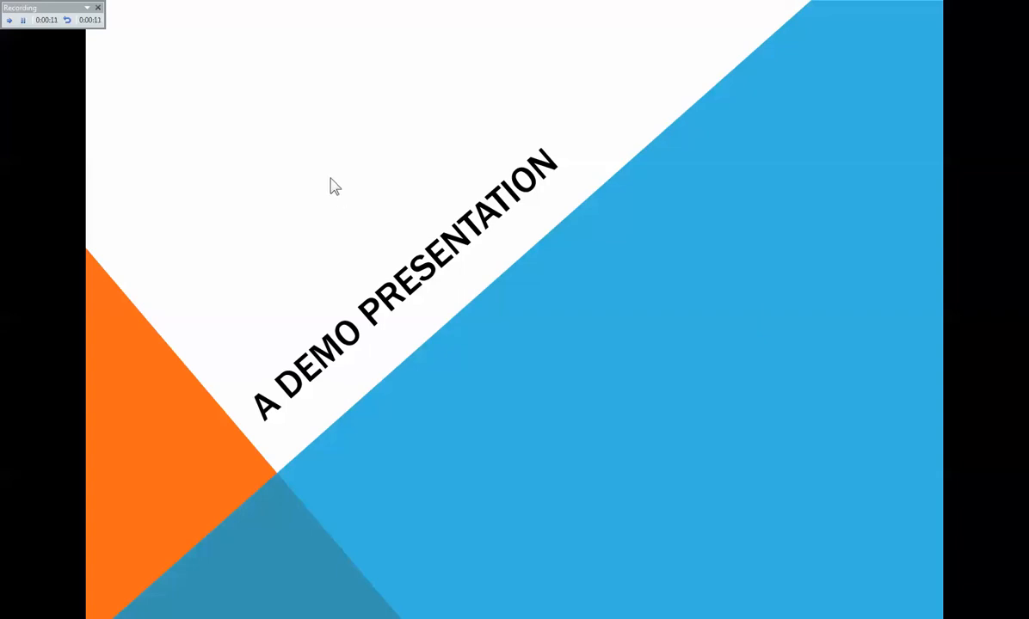
pyautogui.moveTo(657, 248)
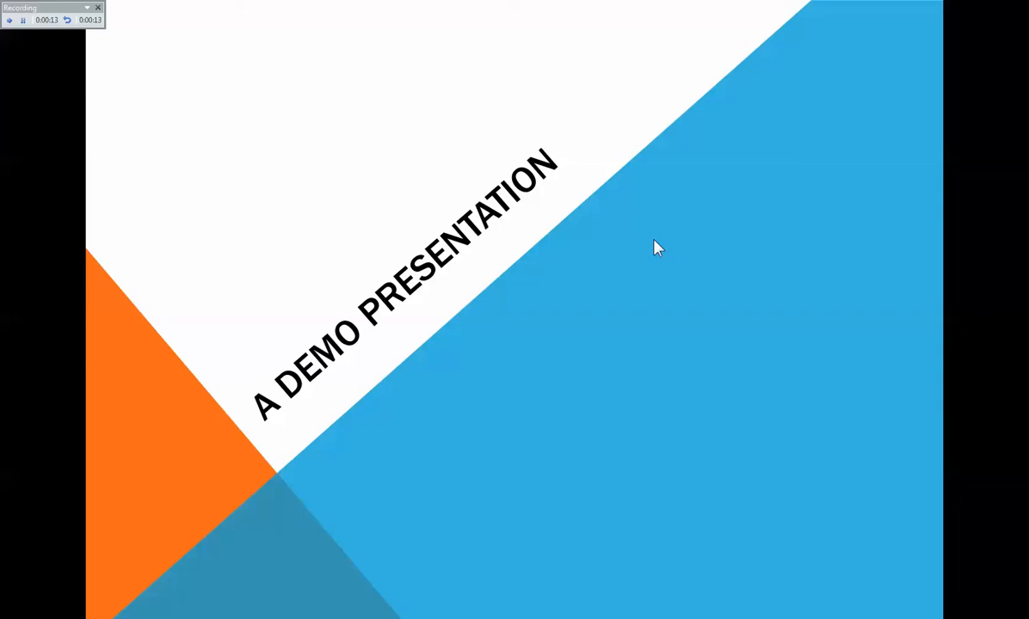
pyautogui.moveTo(669, 282)
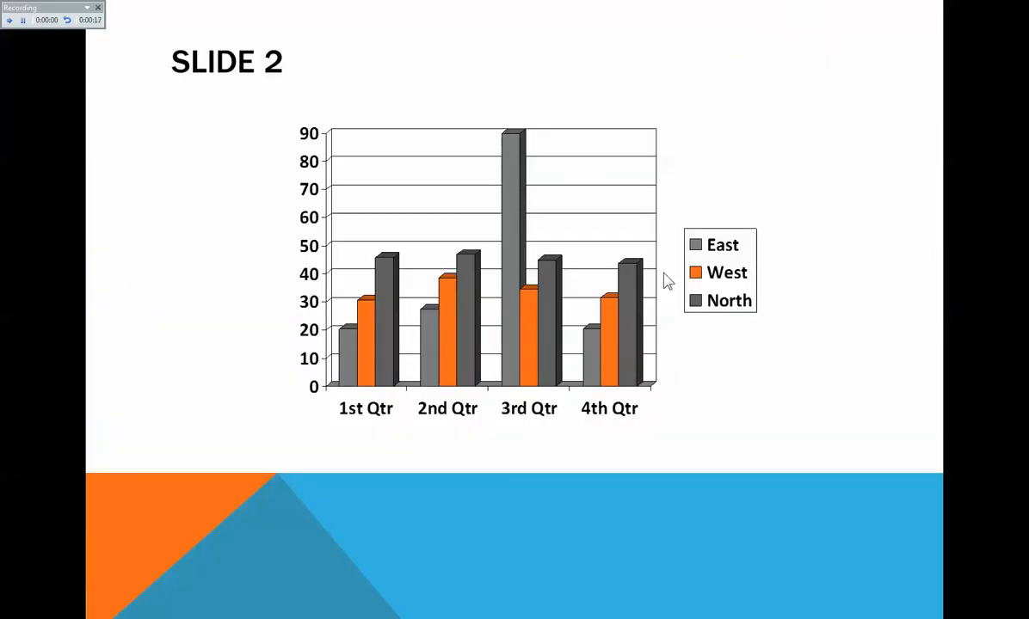
pyautogui.moveTo(657, 437)
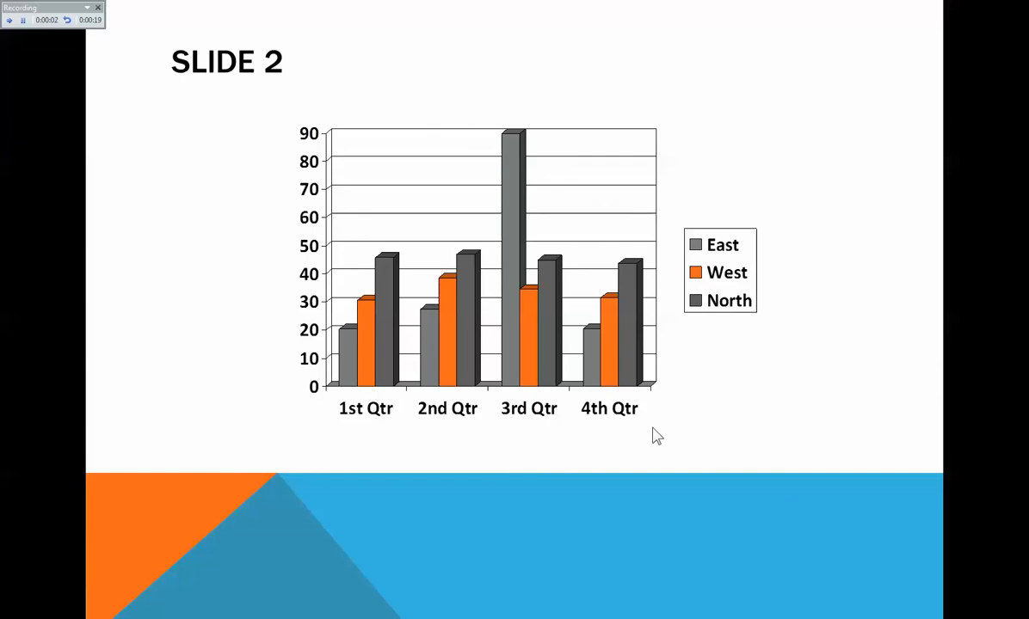
pyautogui.moveTo(616, 294)
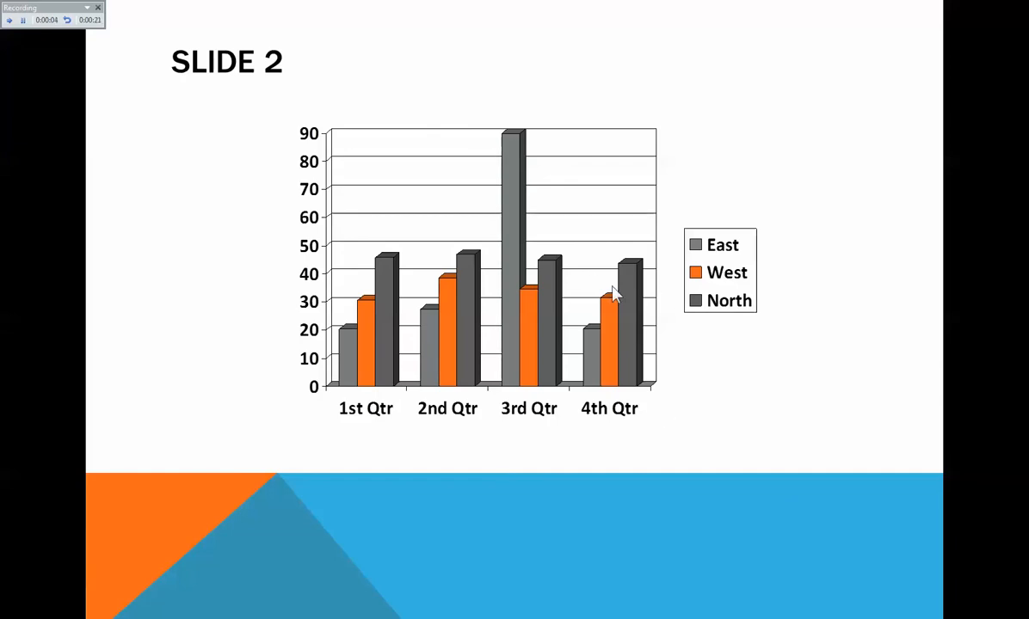
pyautogui.moveTo(635, 257)
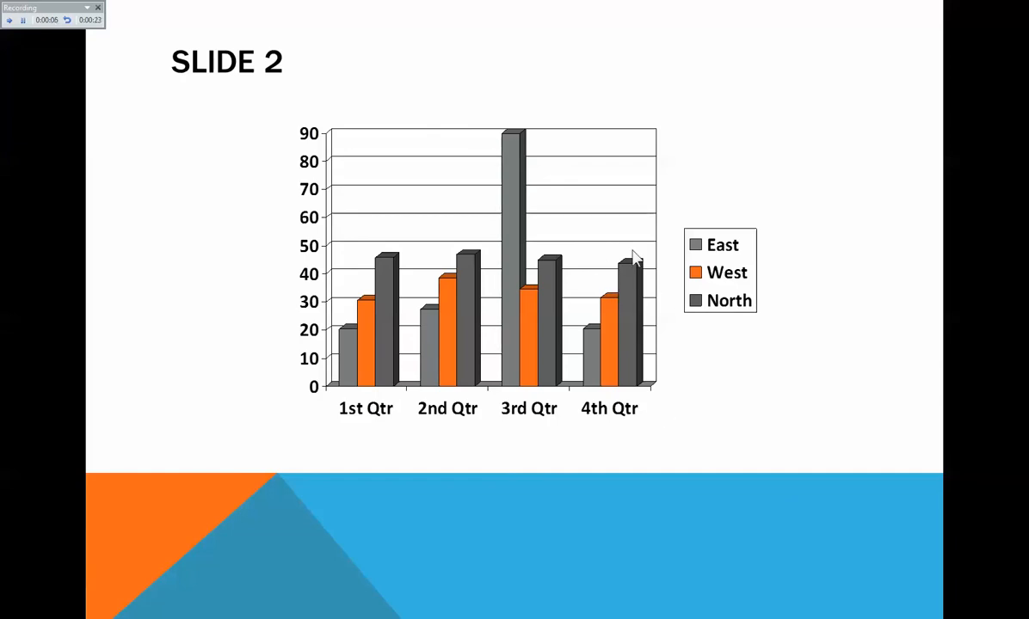
pyautogui.moveTo(633, 481)
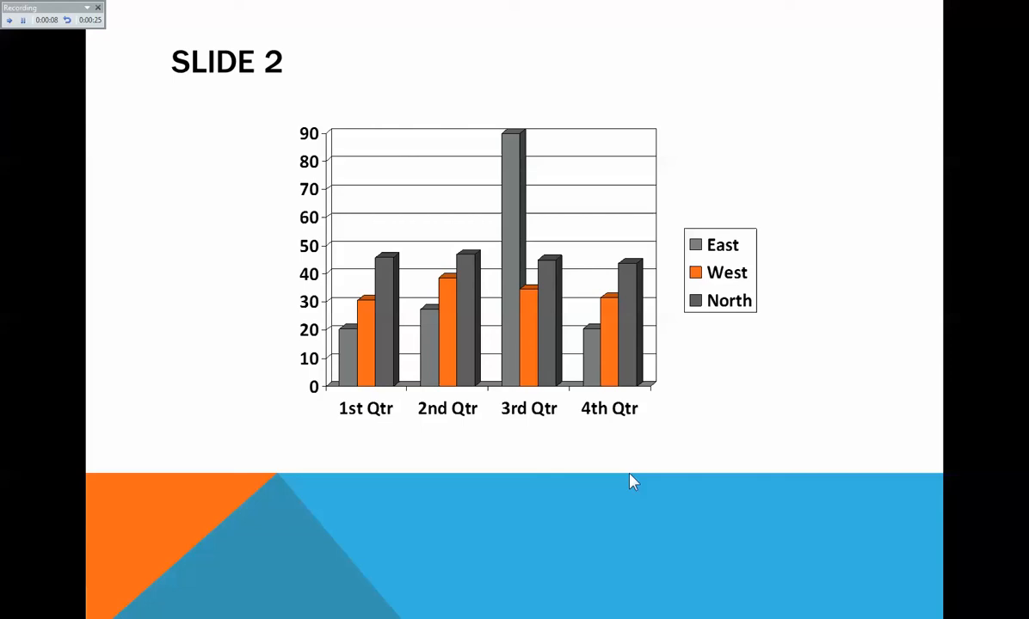
# - Advance the recorded show past the Slide 2 sales chart to the next slide
pyautogui.press('right')
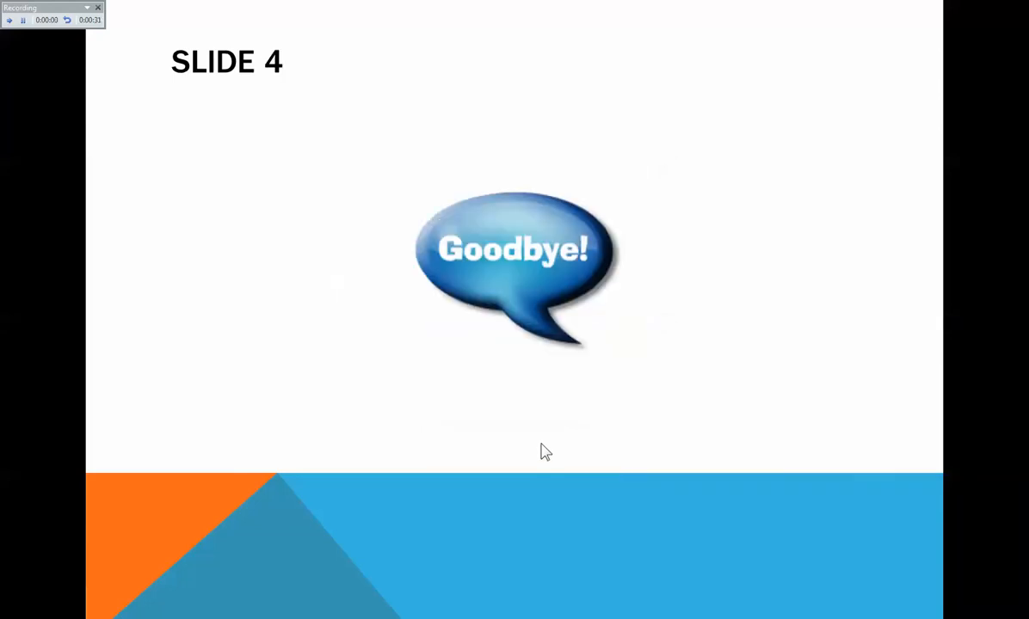
pyautogui.moveTo(760, 481)
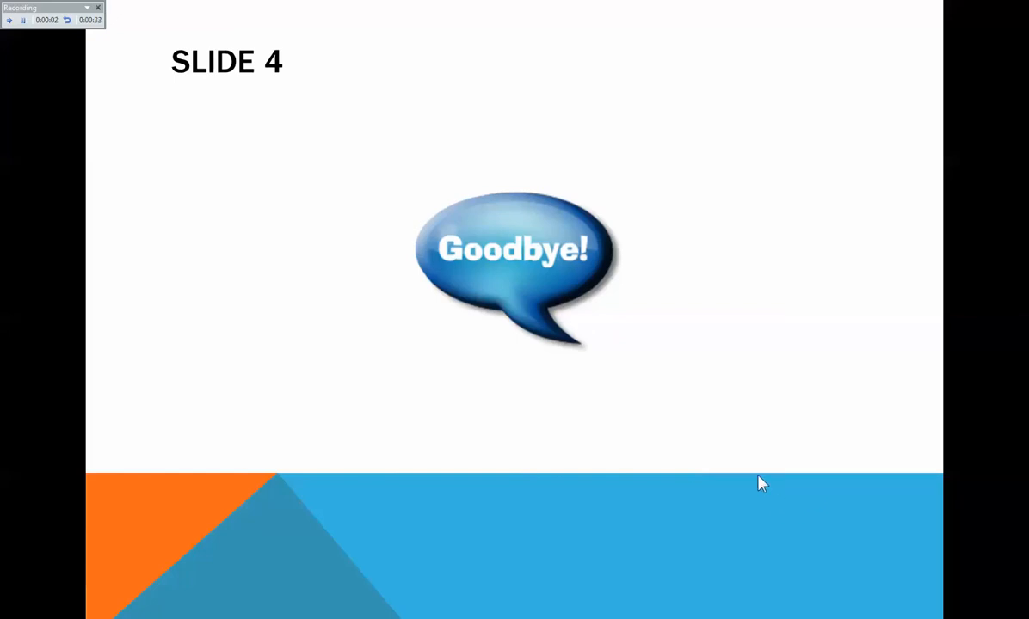
pyautogui.moveTo(623, 341)
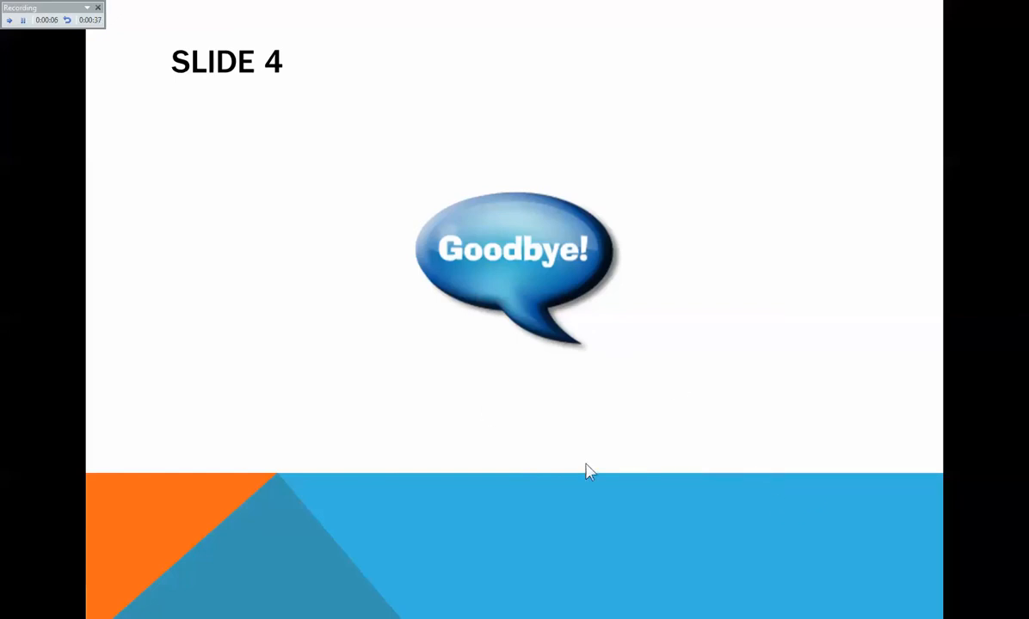
pyautogui.moveTo(551, 396)
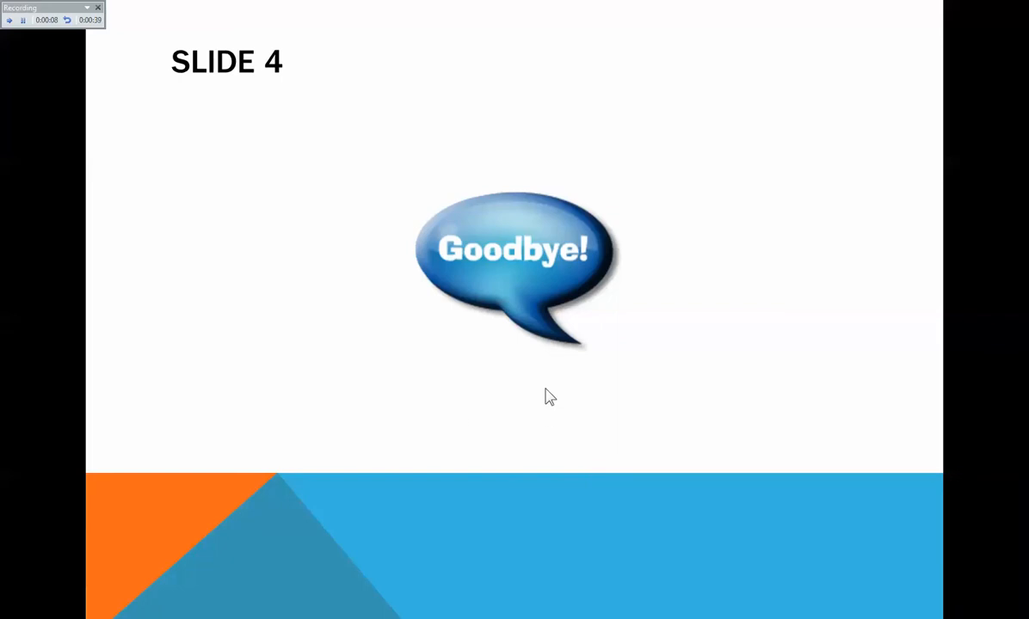
pyautogui.moveTo(544, 386)
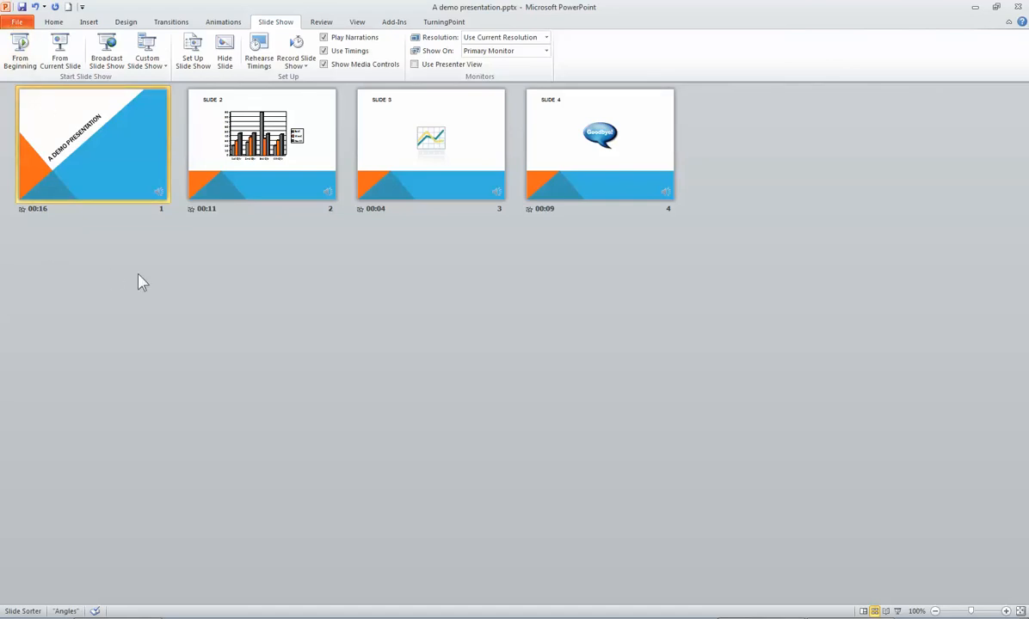
pyautogui.moveTo(169, 213)
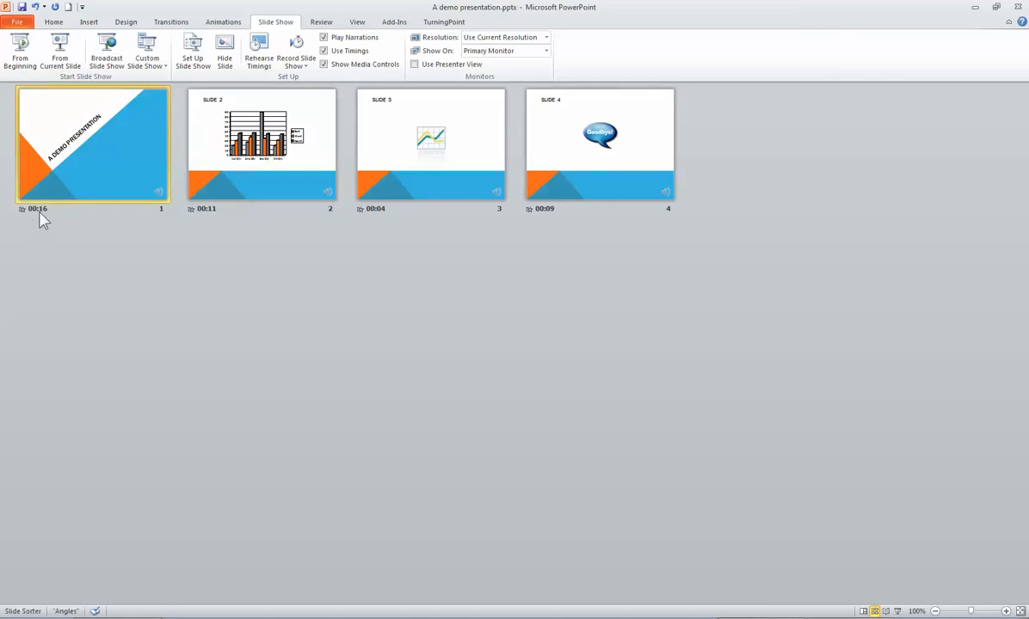
pyautogui.moveTo(232, 245)
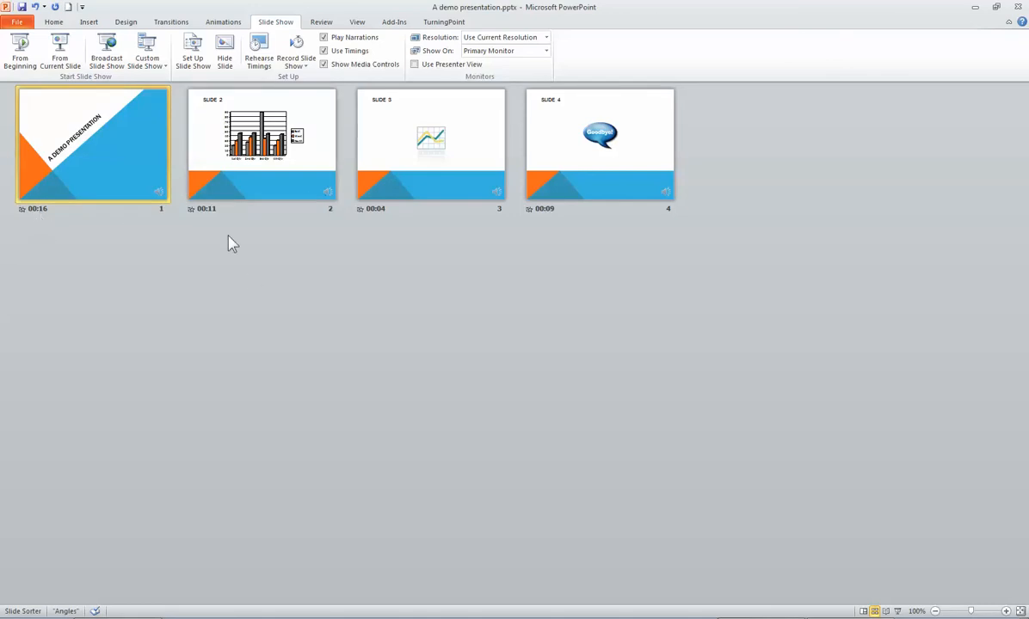
pyautogui.moveTo(387, 225)
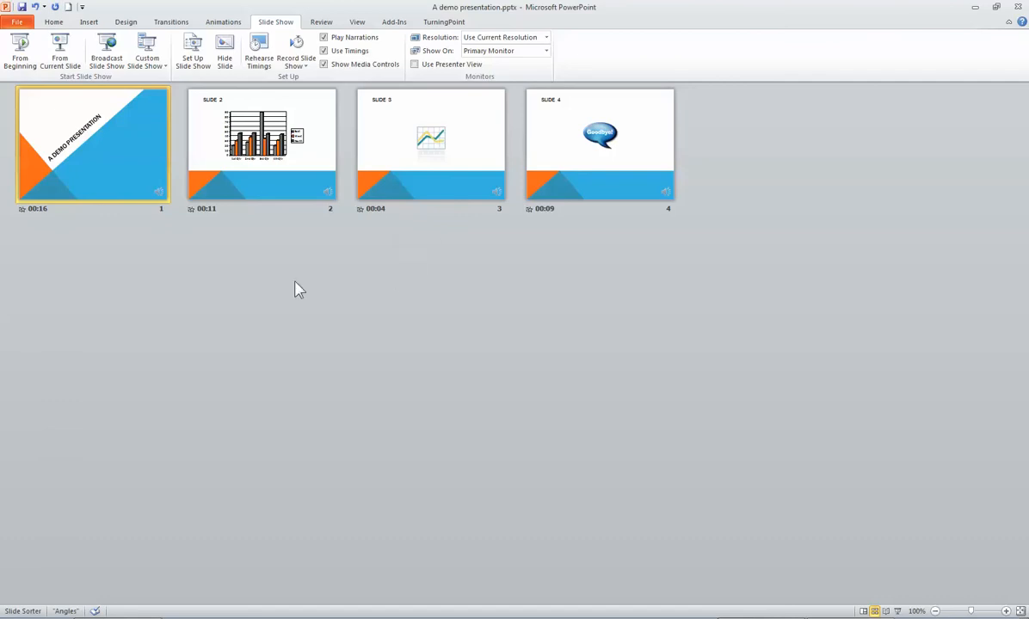
pyautogui.moveTo(110, 234)
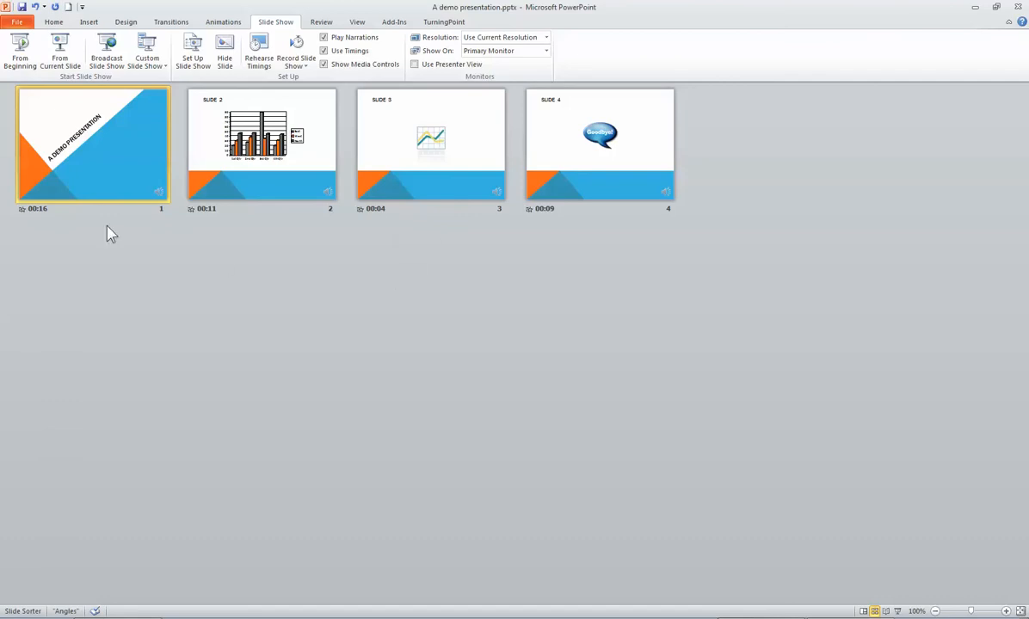
pyautogui.moveTo(166, 205)
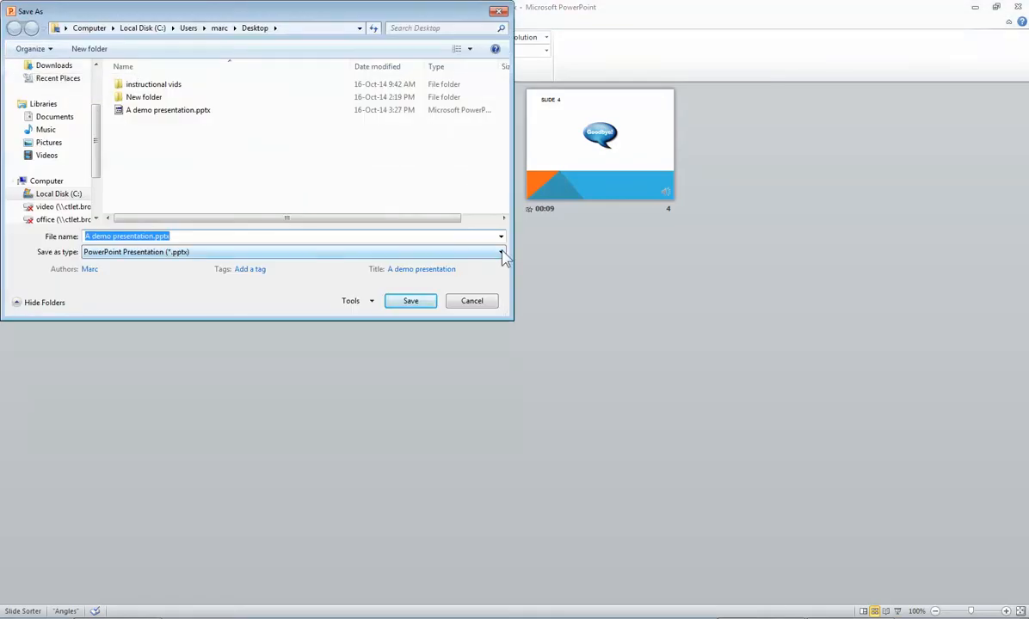
# - Save the presentation to the Desktop as Windows Media Video, A demo presentation.wmv
pyautogui.click(503, 251)
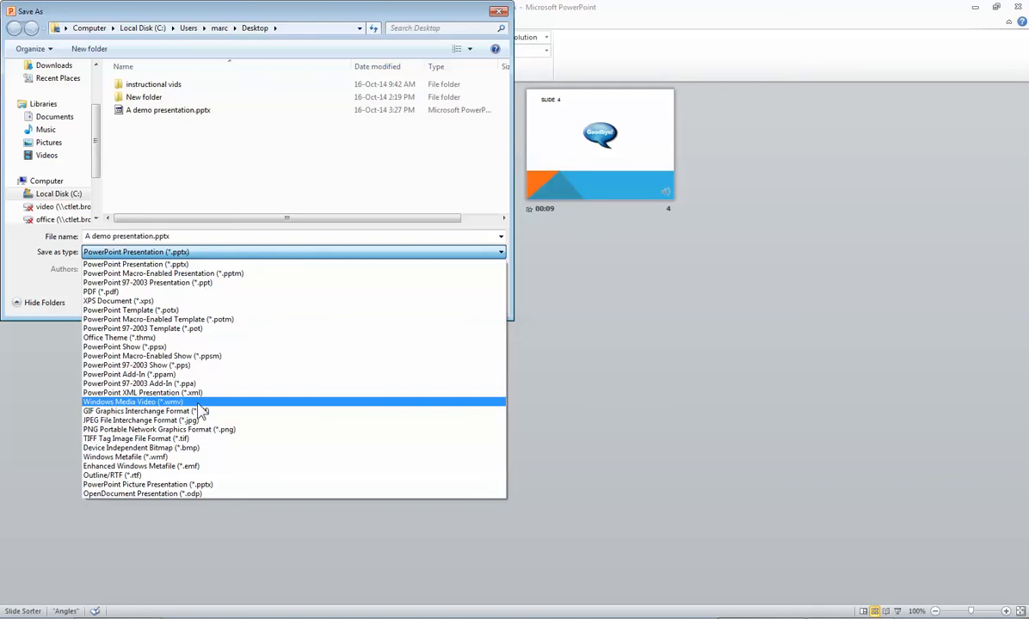
pyautogui.click(133, 403)
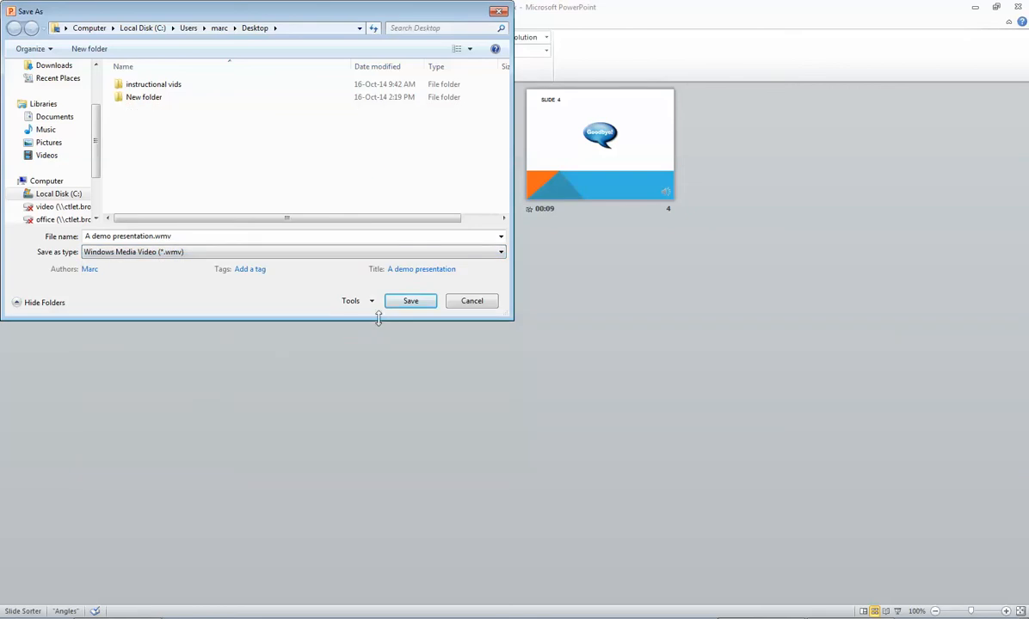
pyautogui.click(410, 300)
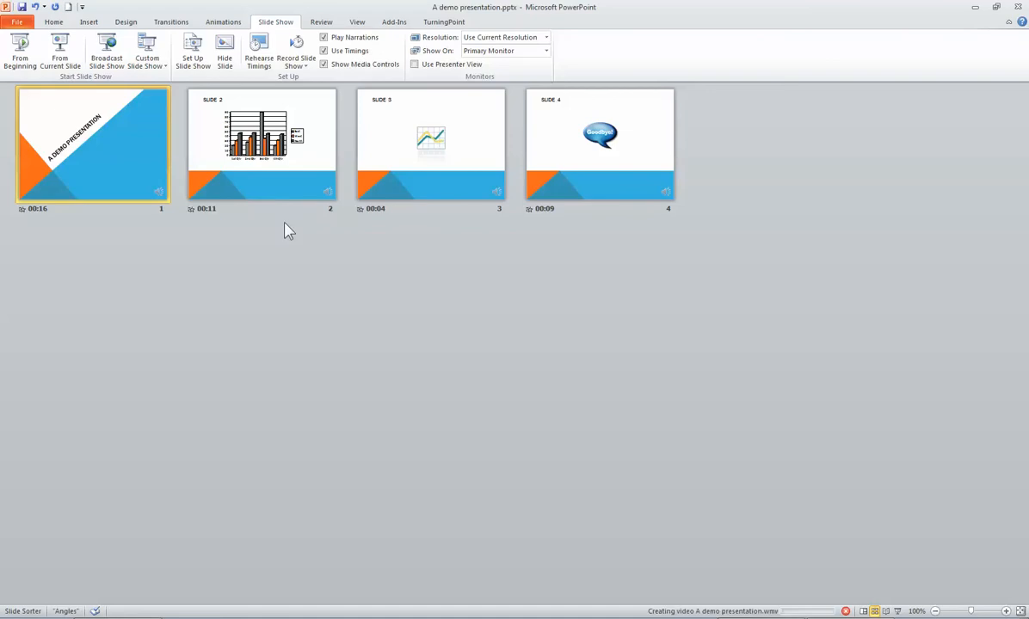
pyautogui.moveTo(343, 206)
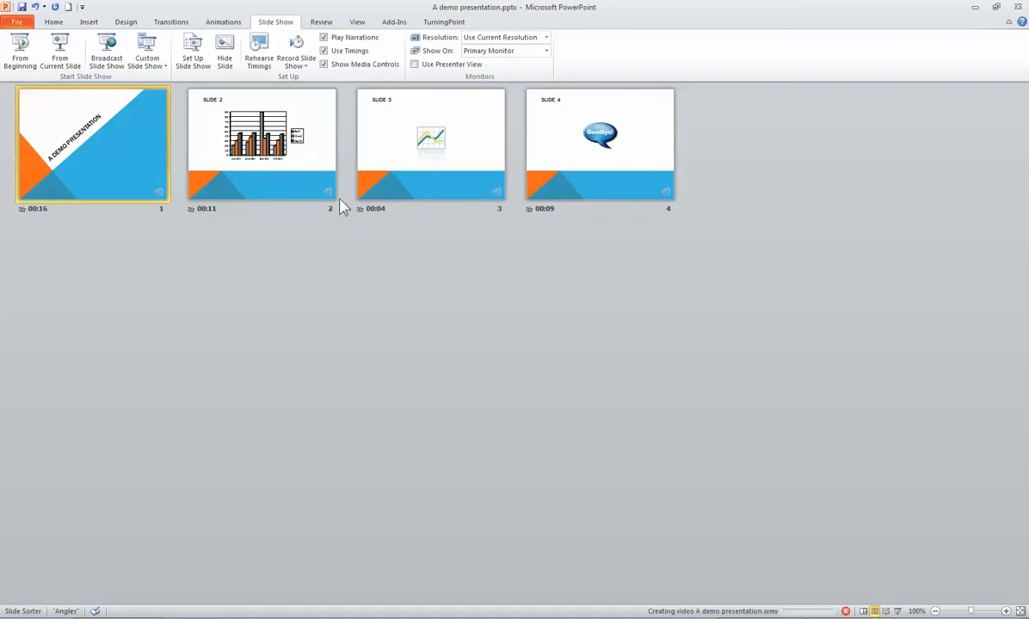
pyautogui.moveTo(288, 254)
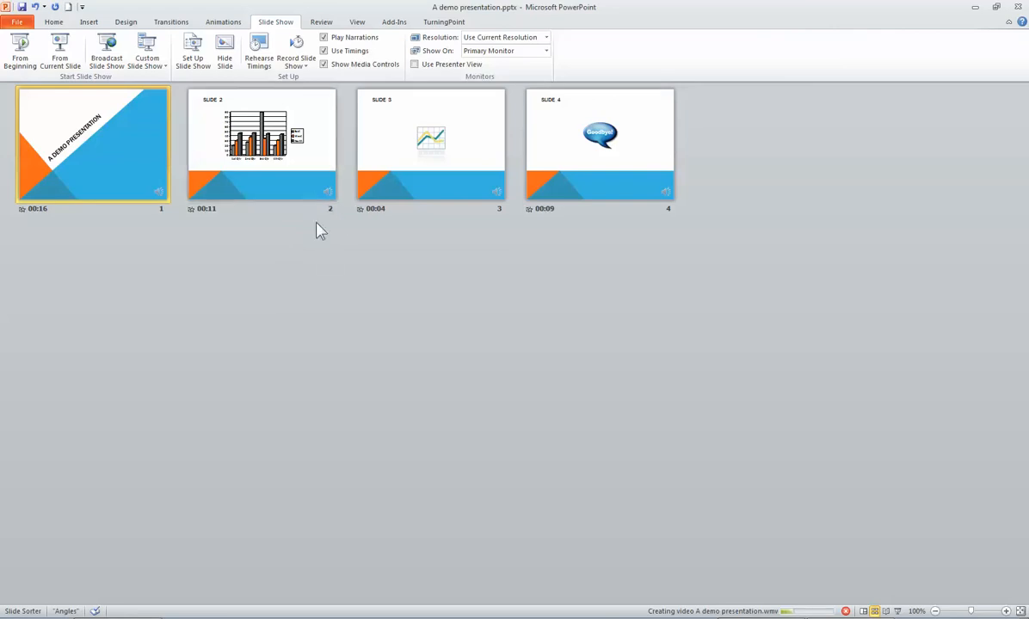
pyautogui.moveTo(294, 52)
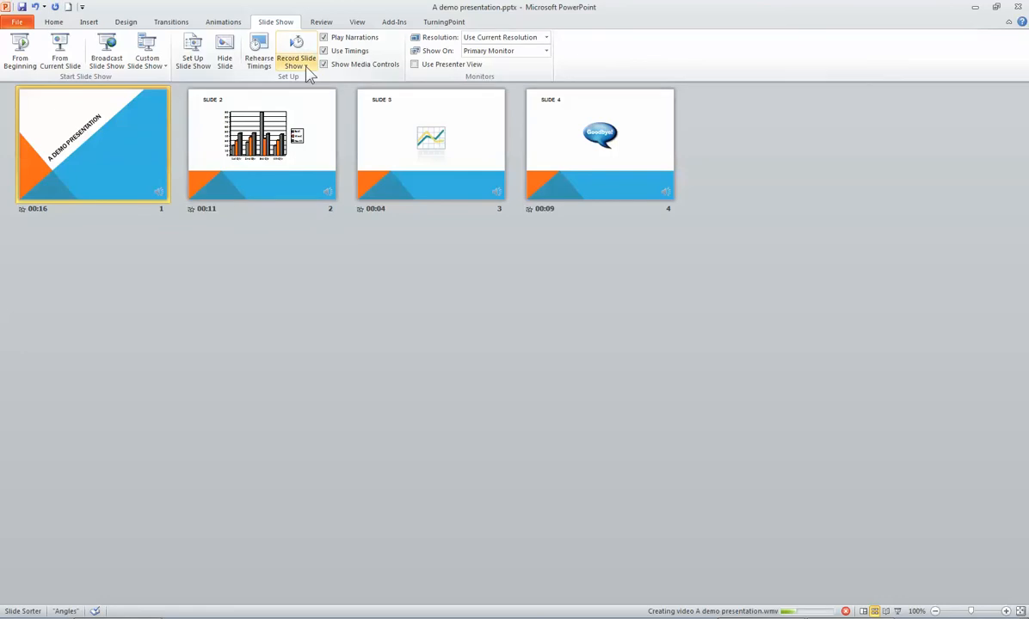
# - Clear the recorded timings and then the narrations from all four slides
pyautogui.click(294, 52)
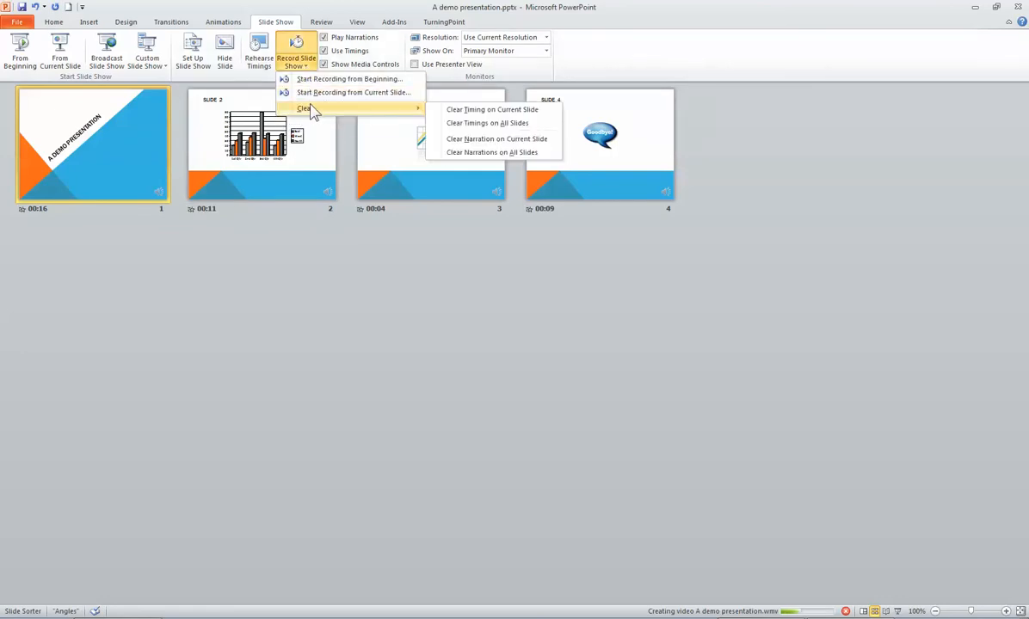
pyautogui.moveTo(492, 110)
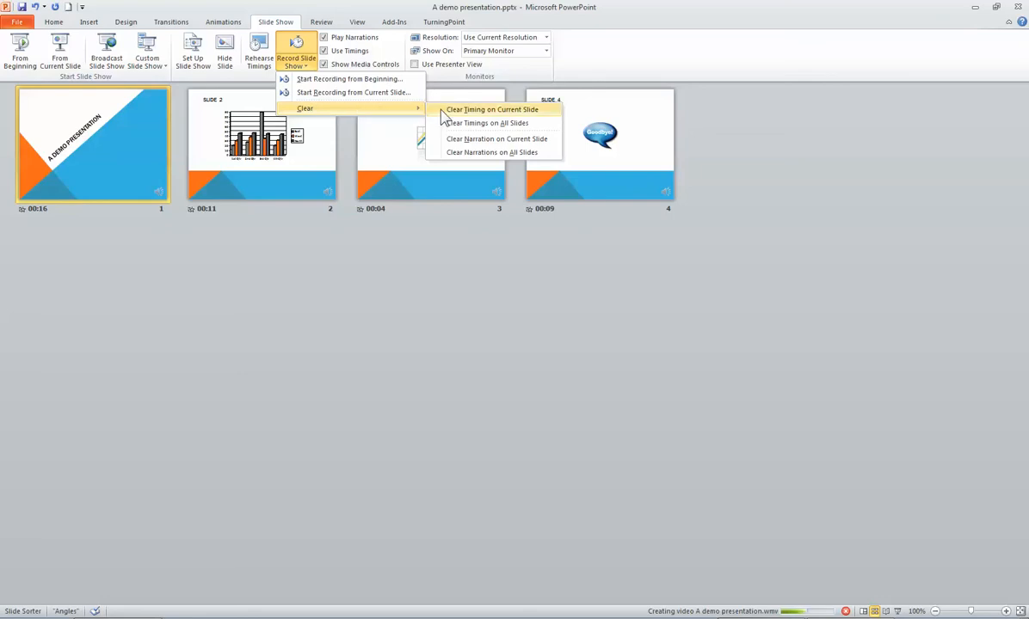
pyautogui.moveTo(487, 124)
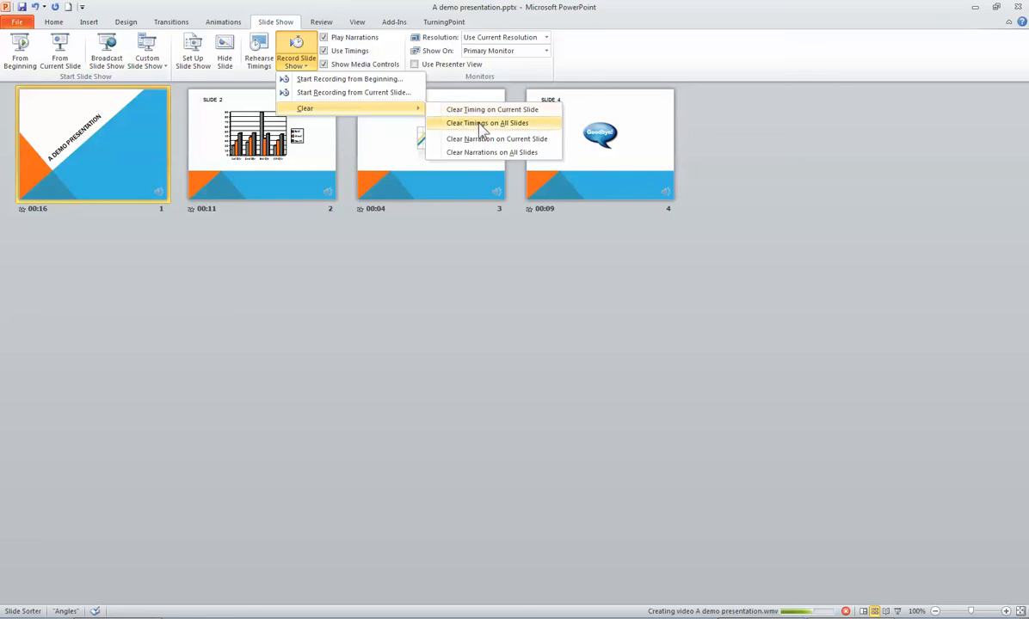
pyautogui.click(487, 124)
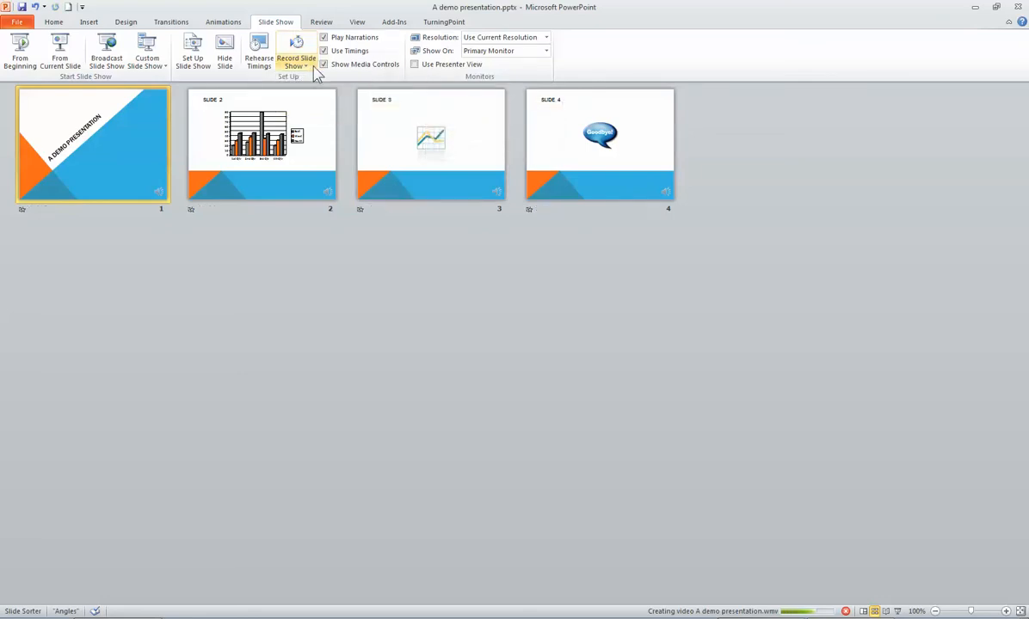
pyautogui.click(294, 60)
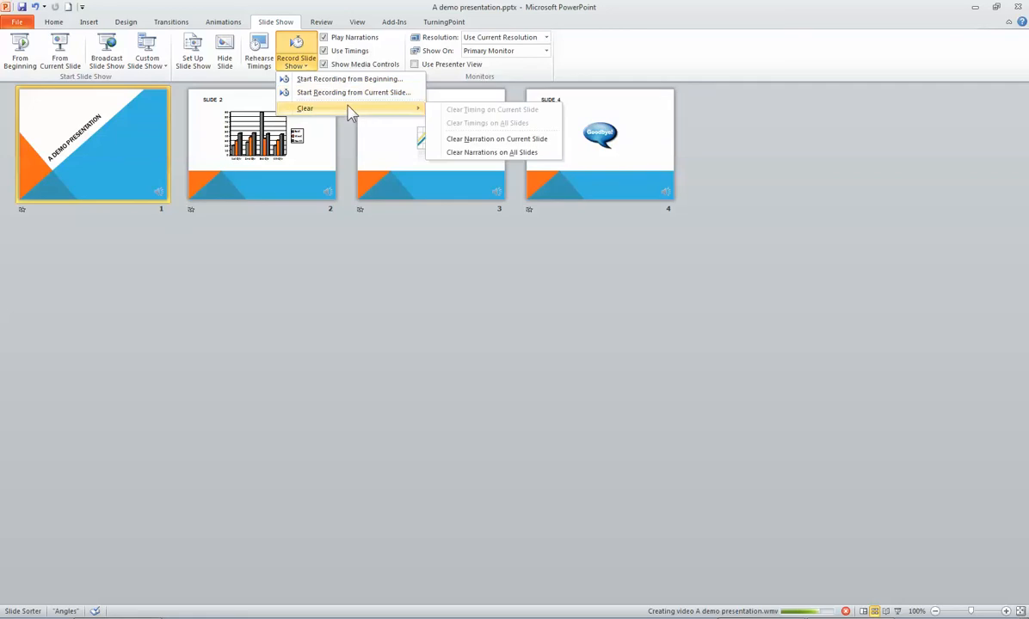
pyautogui.moveTo(492, 152)
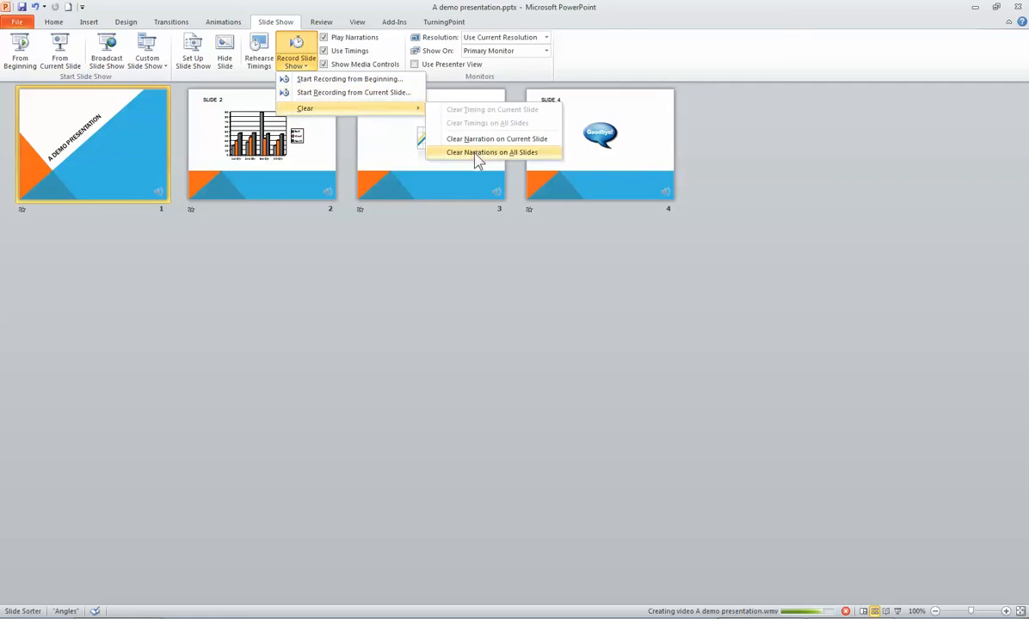
pyautogui.click(492, 151)
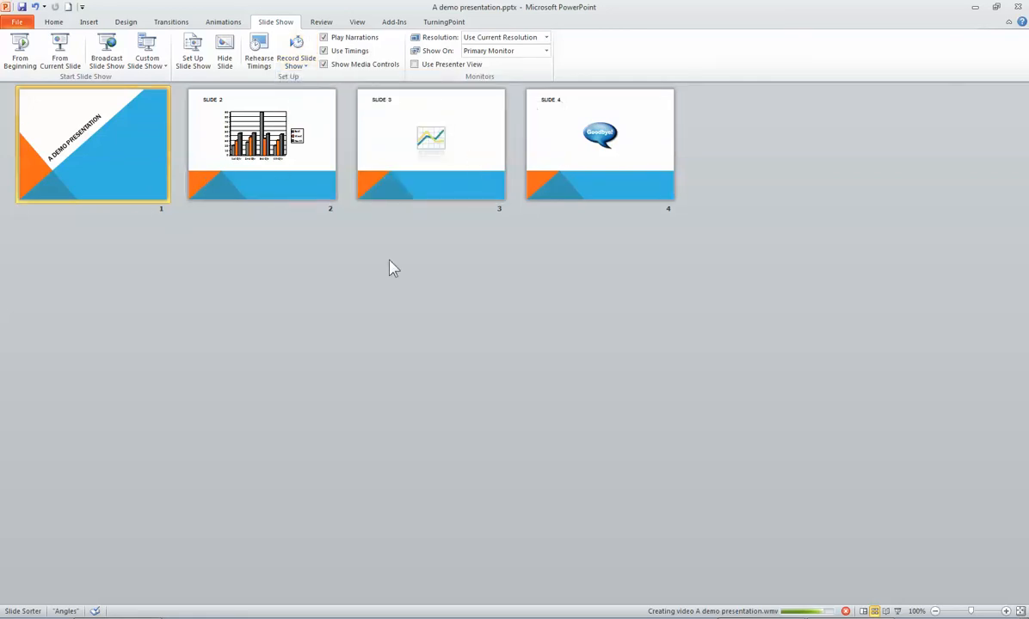
pyautogui.moveTo(323, 289)
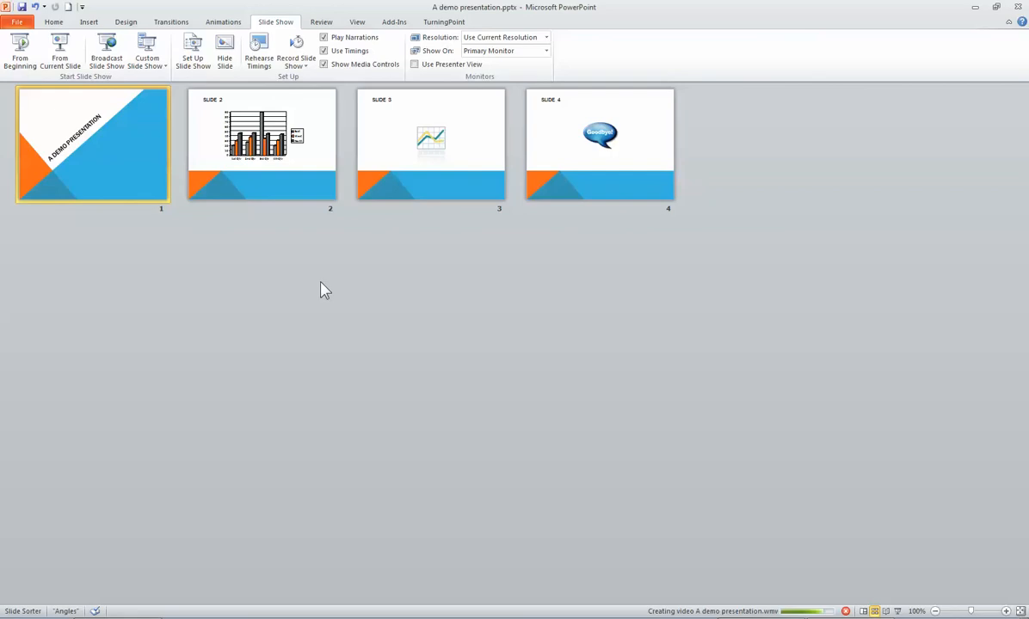